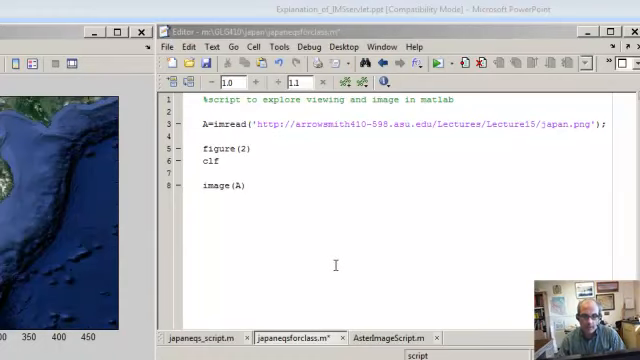
Run the script so the Japan satellite image displays in figure 2
{"action": "key", "text": "F5"}
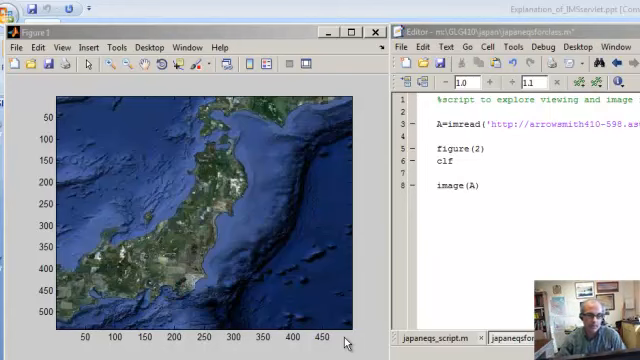
{"action": "mouse_move", "coordinate": [528, 196]}
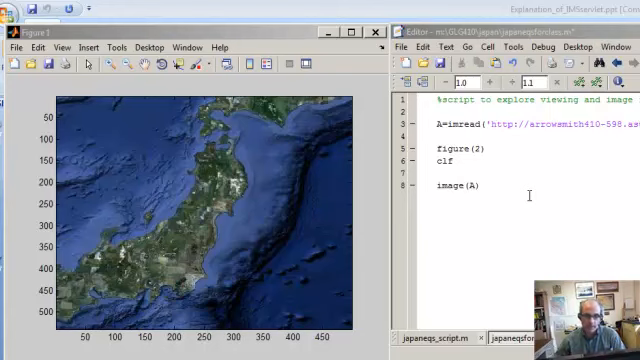
Add plot(0,0,'mo') and hold on after clf to mark the origin in magenta
{"action": "type", "text": "P"}
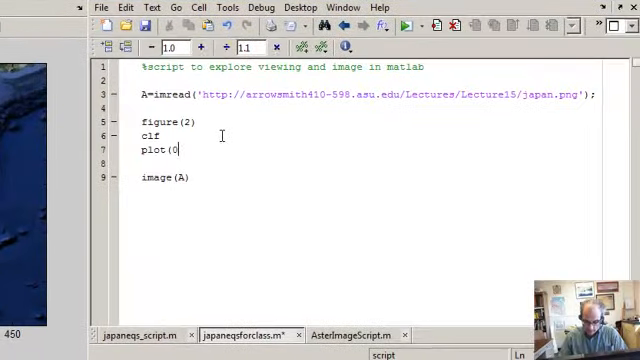
{"action": "type", "text": ",0,'m"}
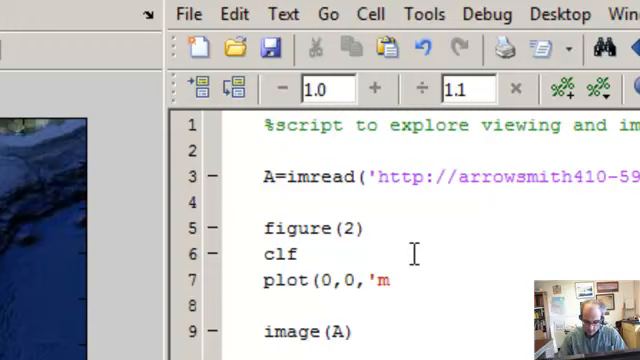
{"action": "type", "text": "o')"}
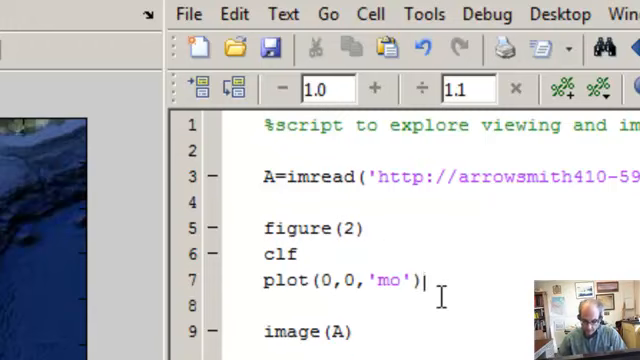
{"action": "type", "text": "hold on"}
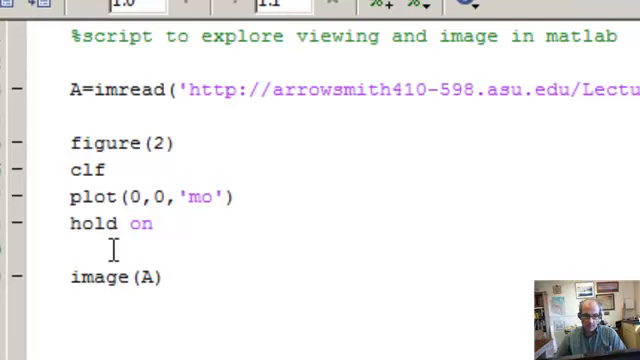
Add a for i=1:3 loop applying flipud to each image channel A(:,:,i)
{"action": "type", "text": "for i=1:3"}
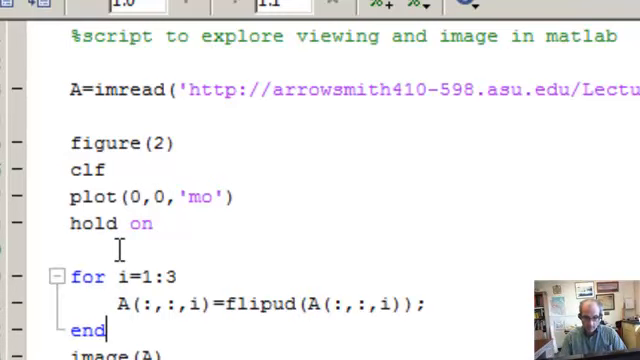